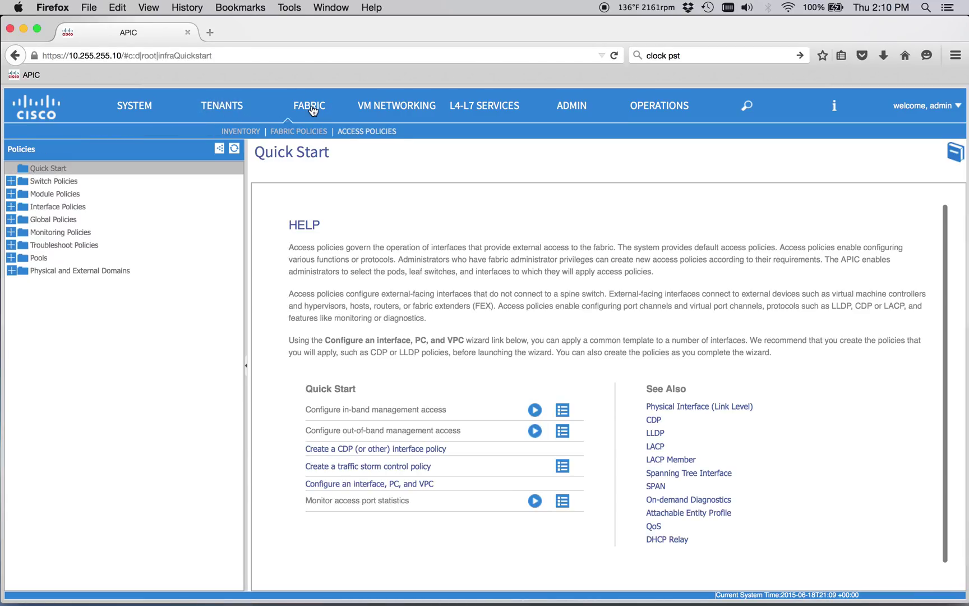
Show the Presidio_L3_Sel port selector of Presidio_L3_Ports with port block 1/48
click(11, 206)
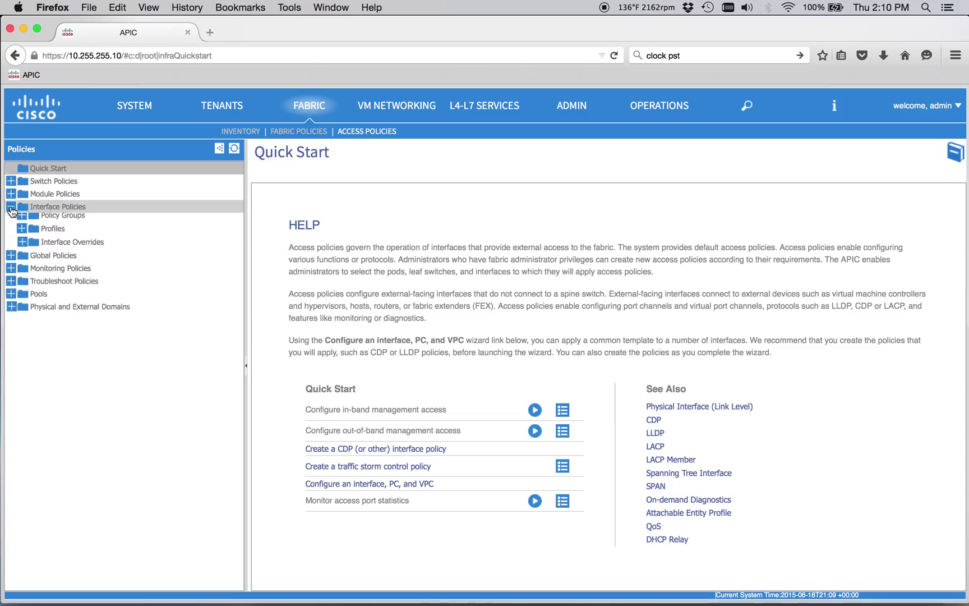
click(11, 206)
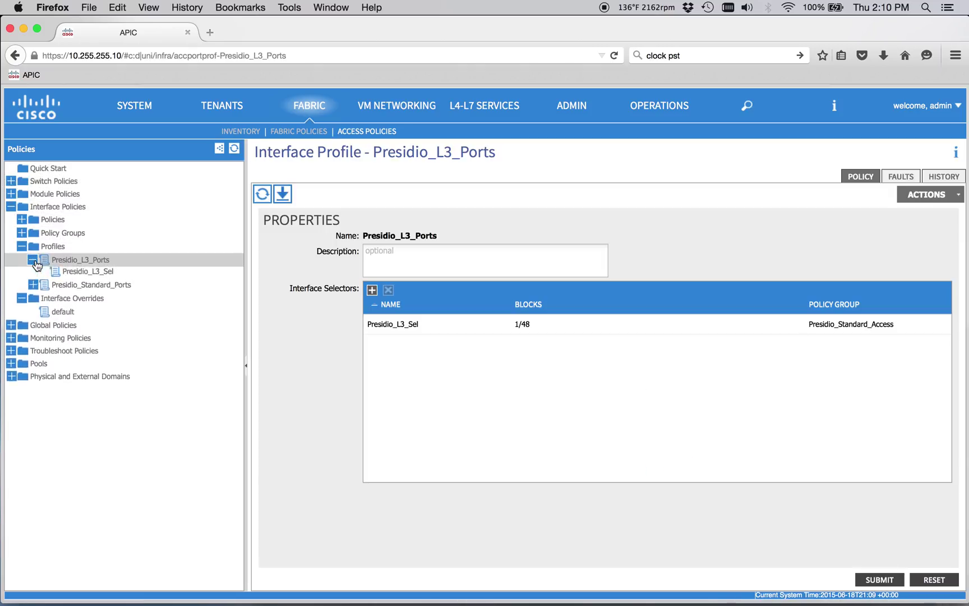
click(89, 271)
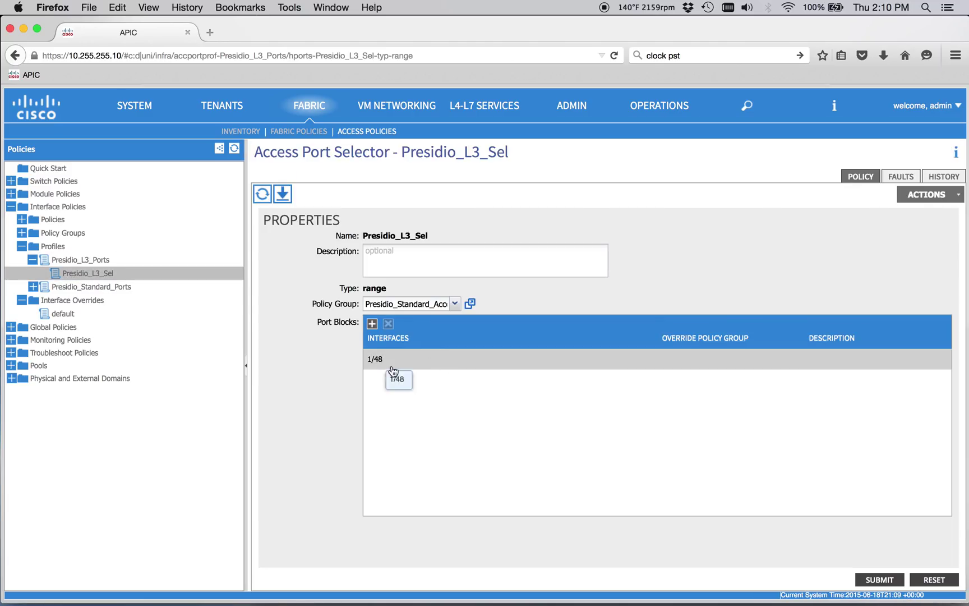
mouse_move(233, 109)
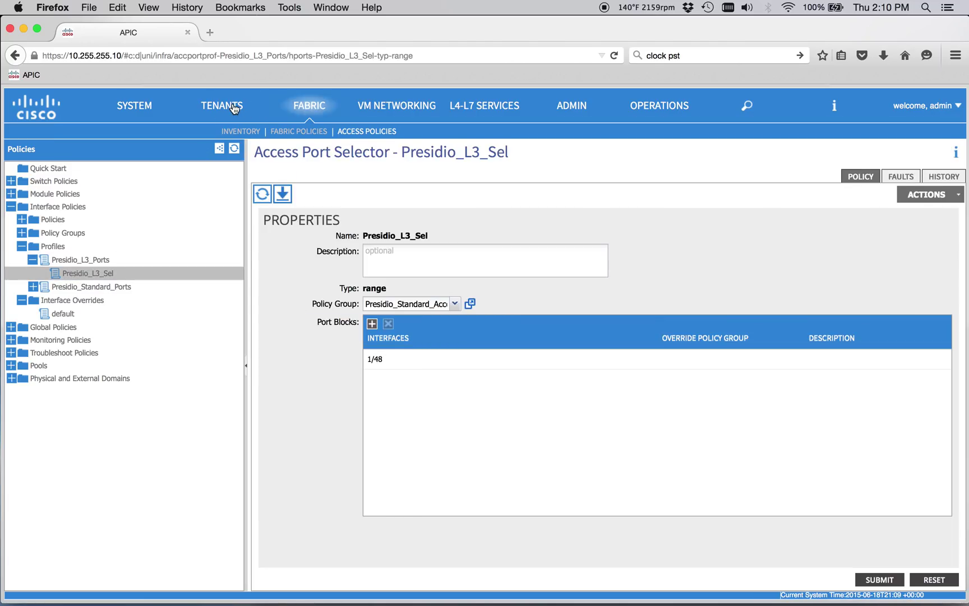
View the Presidio tenant's faults, showing the resolution-failed fault on Presidio_BD_1 for Presidio_OSPF_Out
click(221, 106)
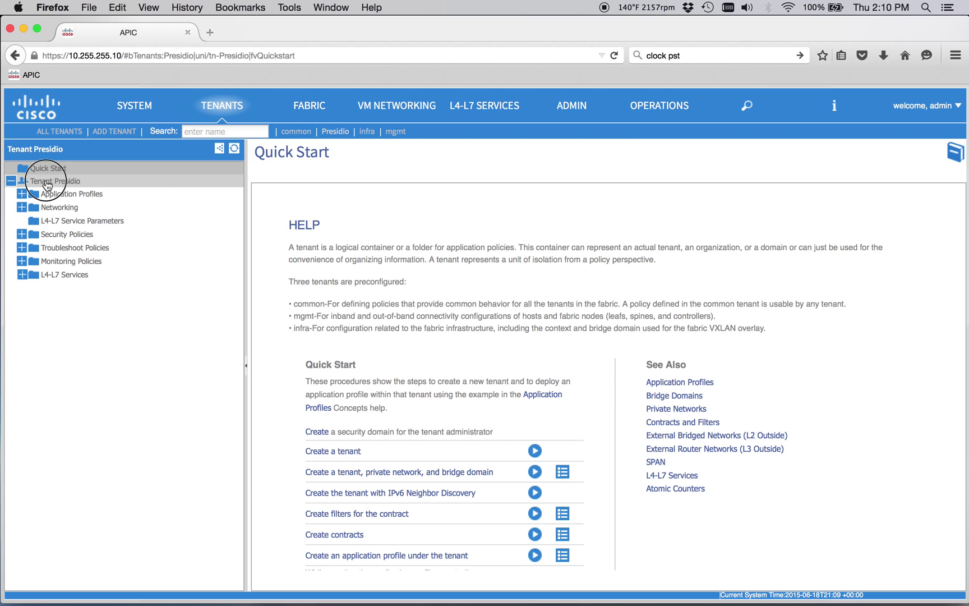
click(60, 181)
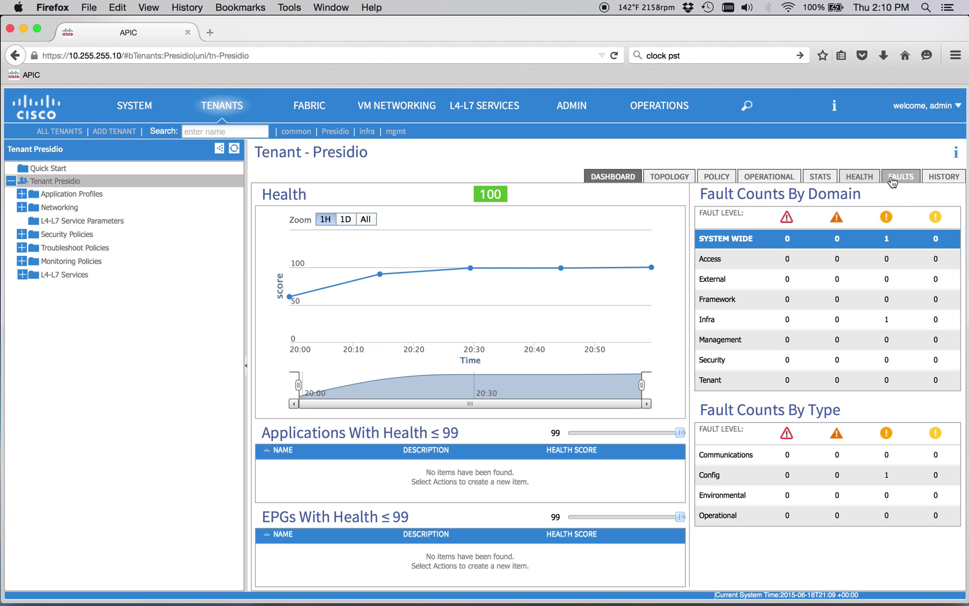
click(900, 176)
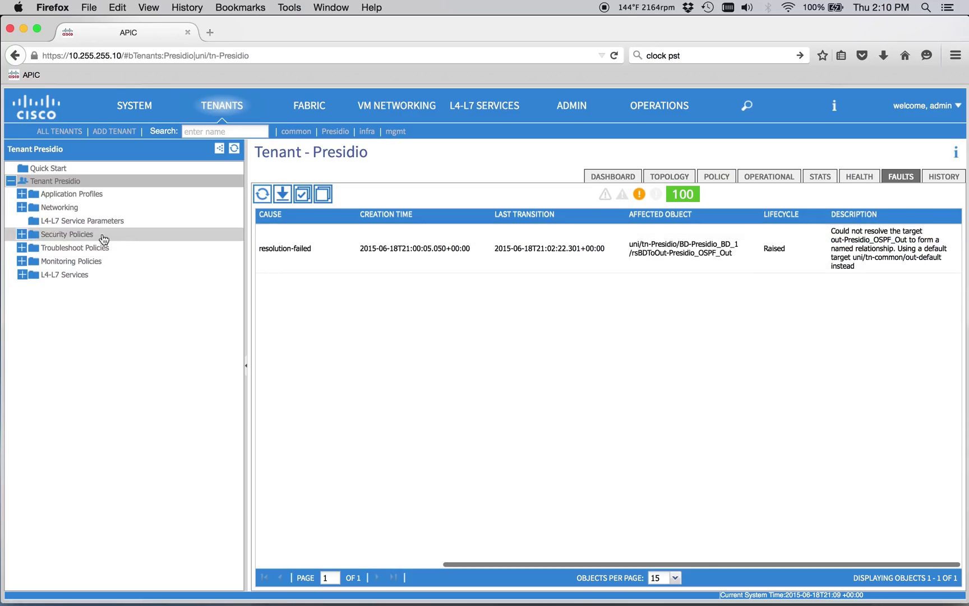
Delete Presidio_OSPF_Out from Presidio_BD_1's Associated L3 Outs, clearing the tenant's fault
click(23, 207)
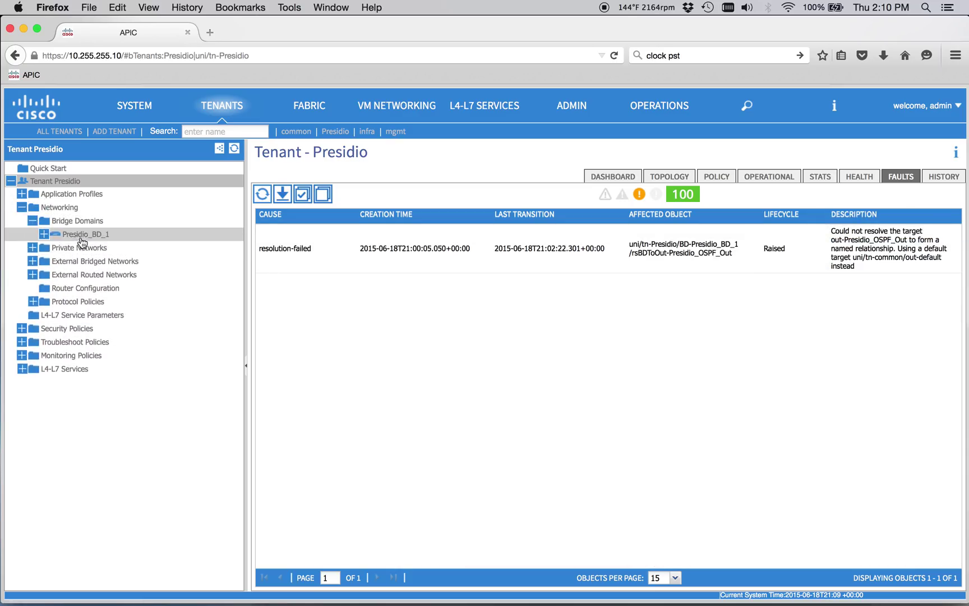
click(86, 234)
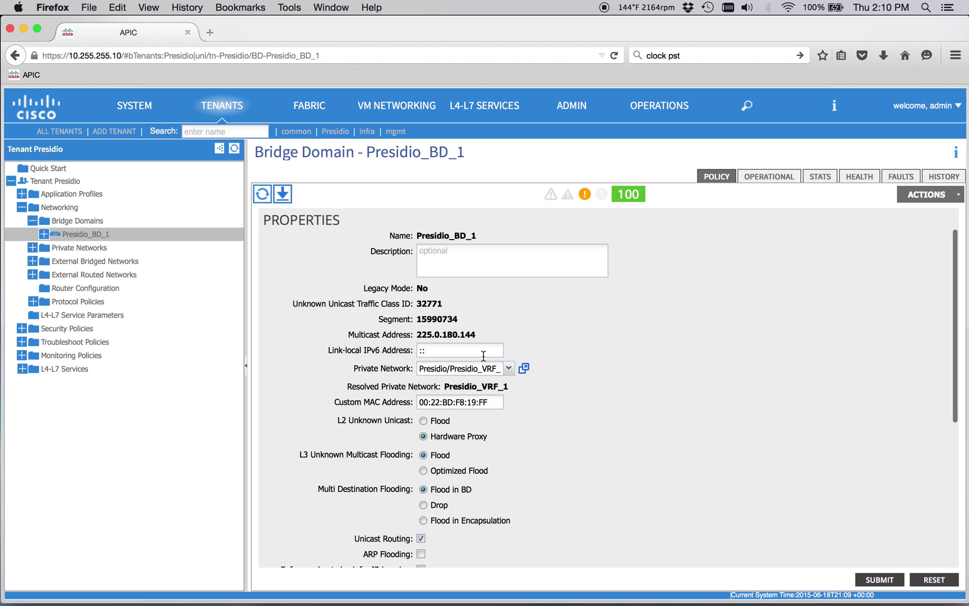
scroll(down, 3)
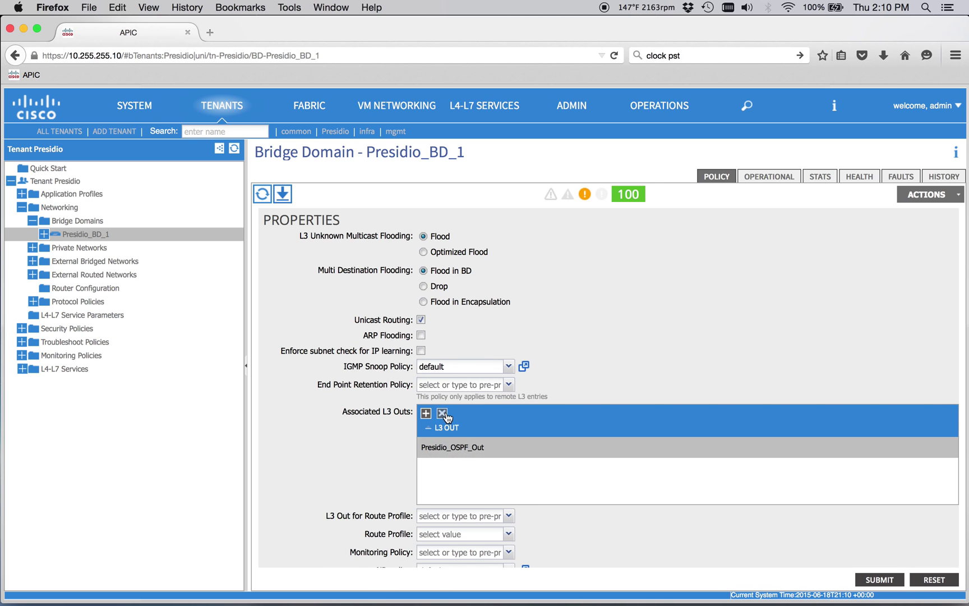
mouse_move(870, 216)
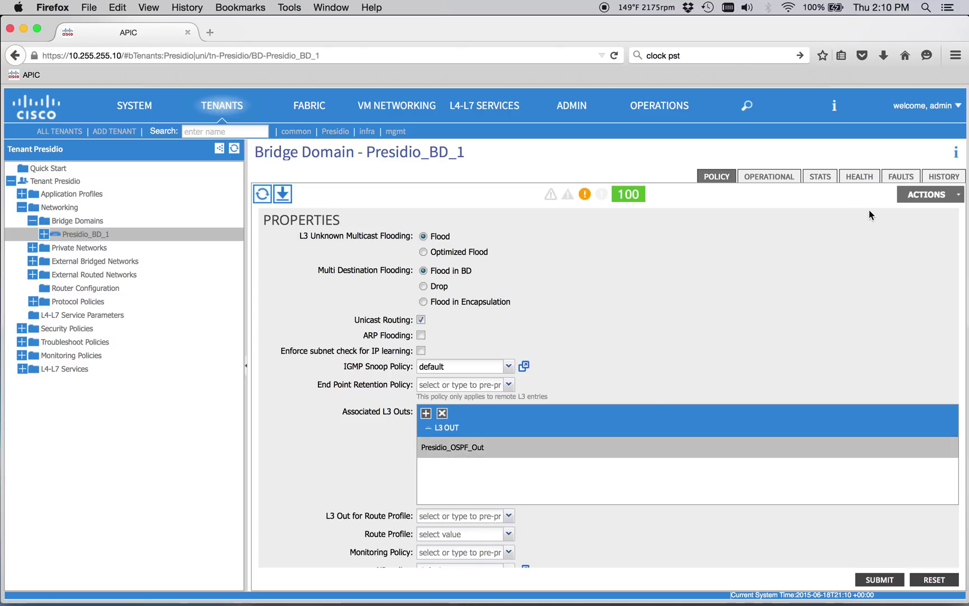
mouse_move(452, 447)
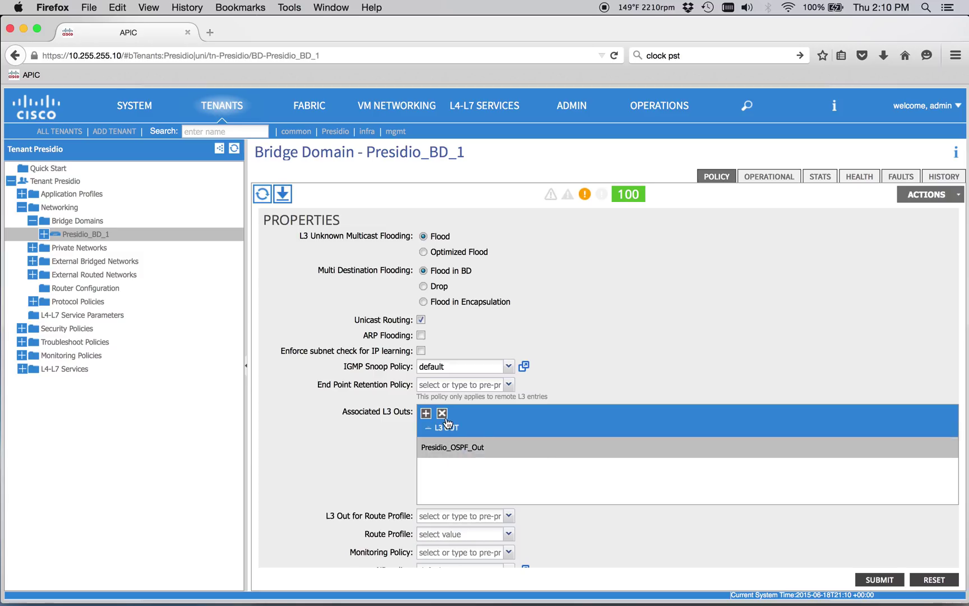
click(441, 413)
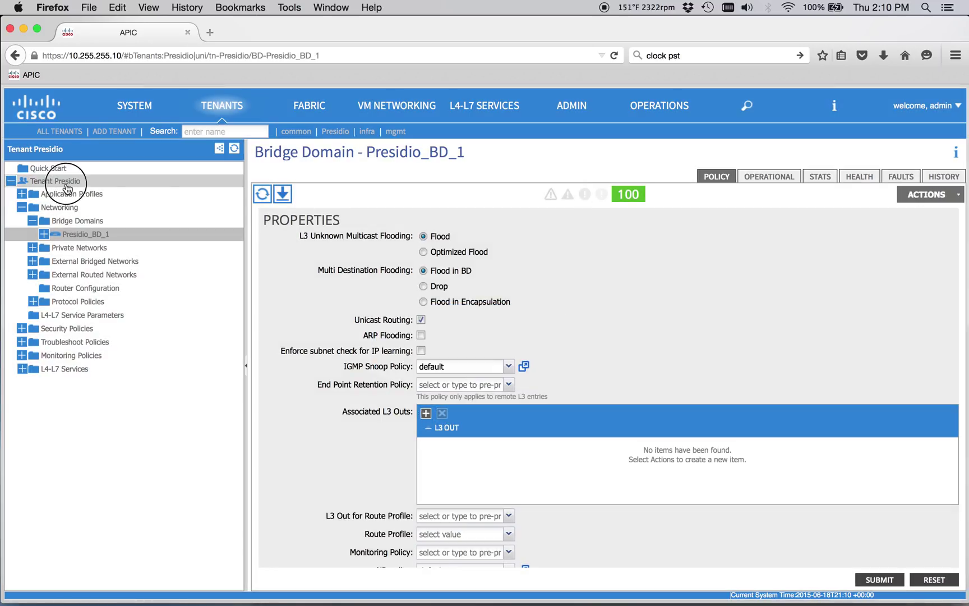
click(55, 181)
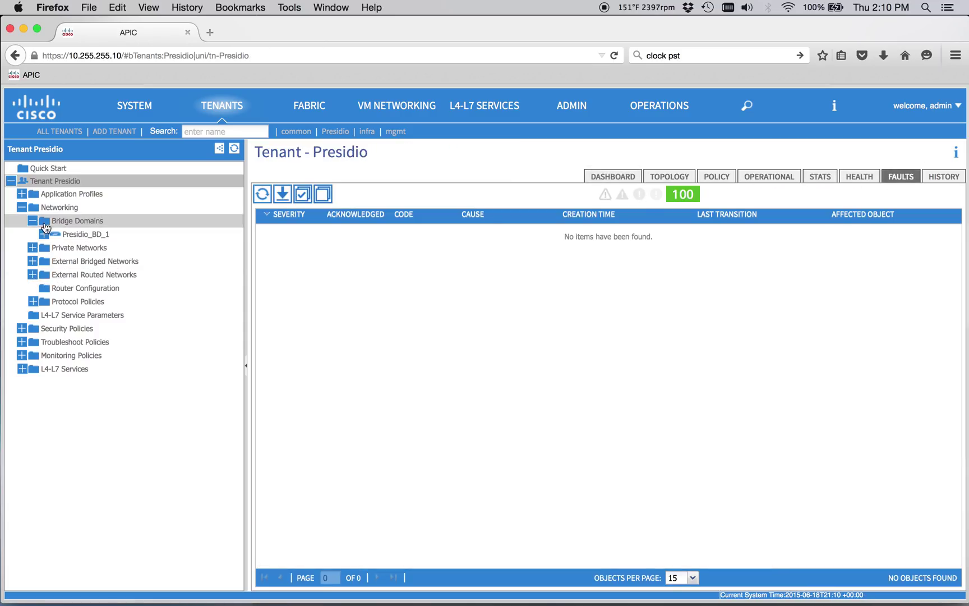
Add Presidio/Presidio_BGP_Out as an associated L3 Out of Presidio_BD_1 and confirm no faults remain
click(87, 234)
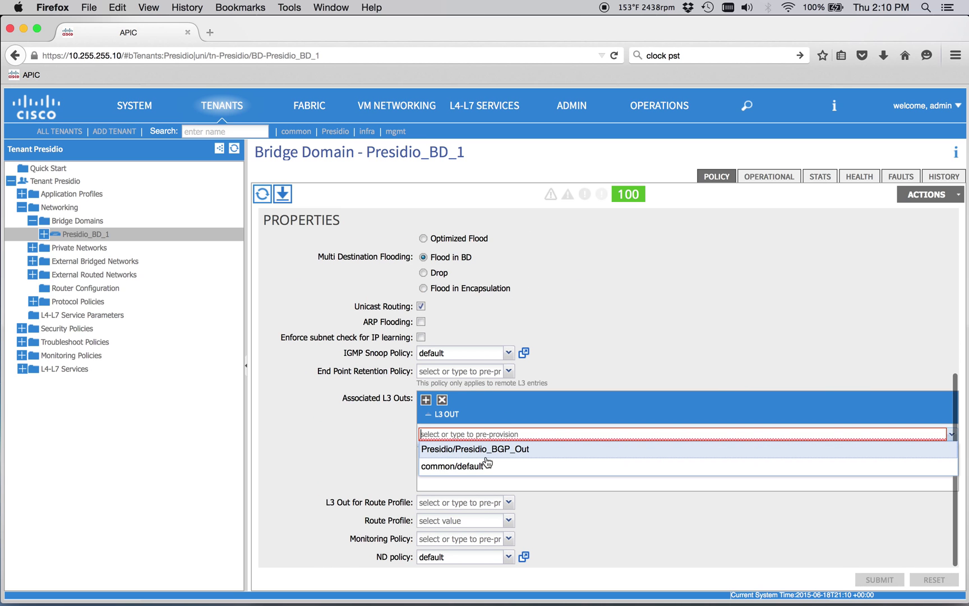
click(473, 448)
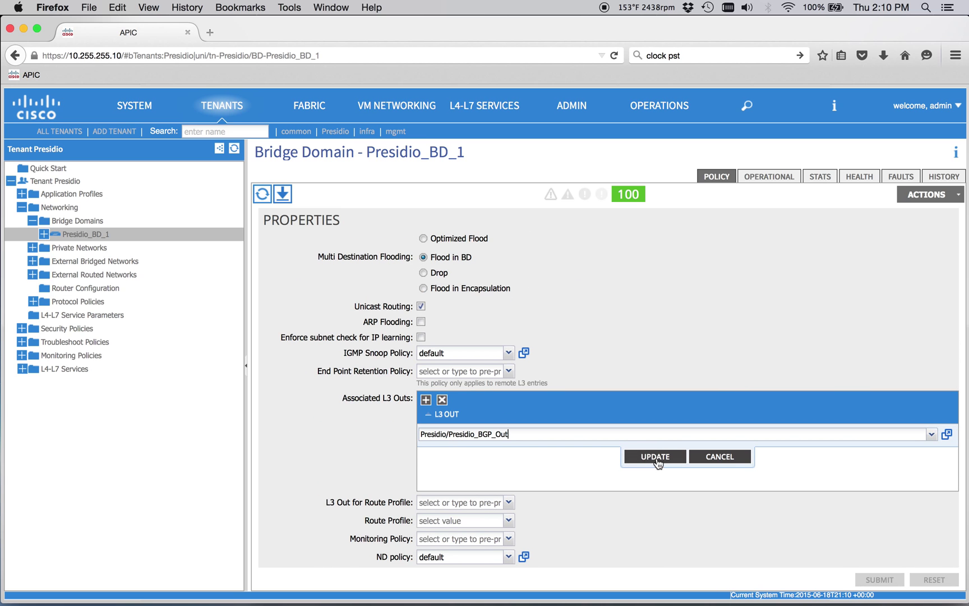
click(654, 456)
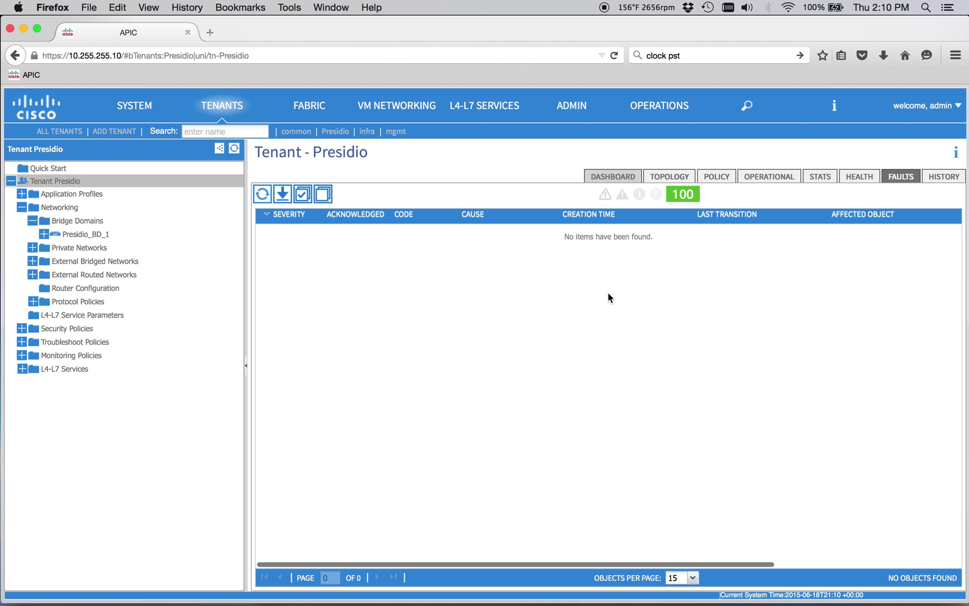
click(608, 23)
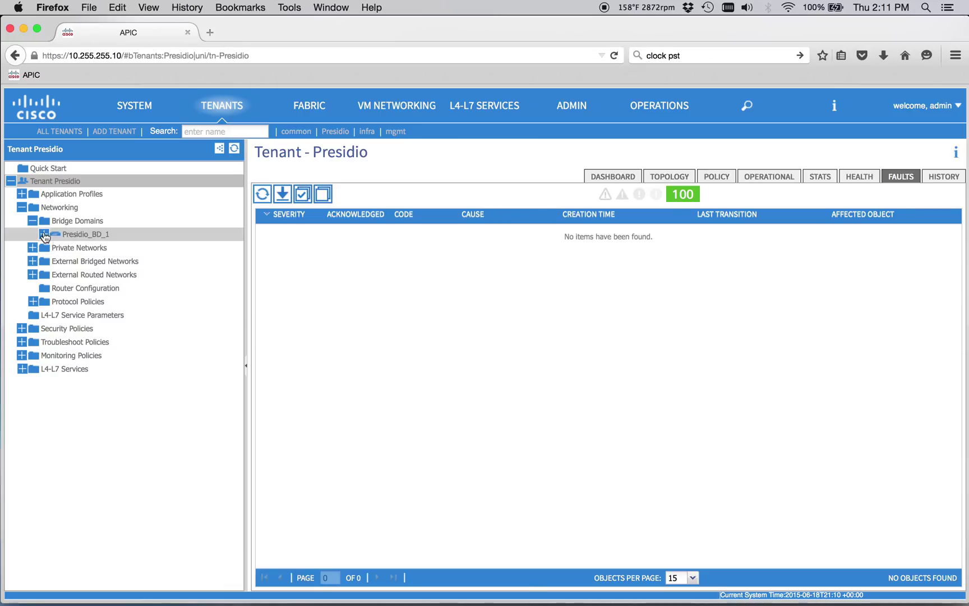
Show Presidio_BD_1's subnets with gateways 10.255.1.1/24 through 10.255.4.1/24
click(43, 233)
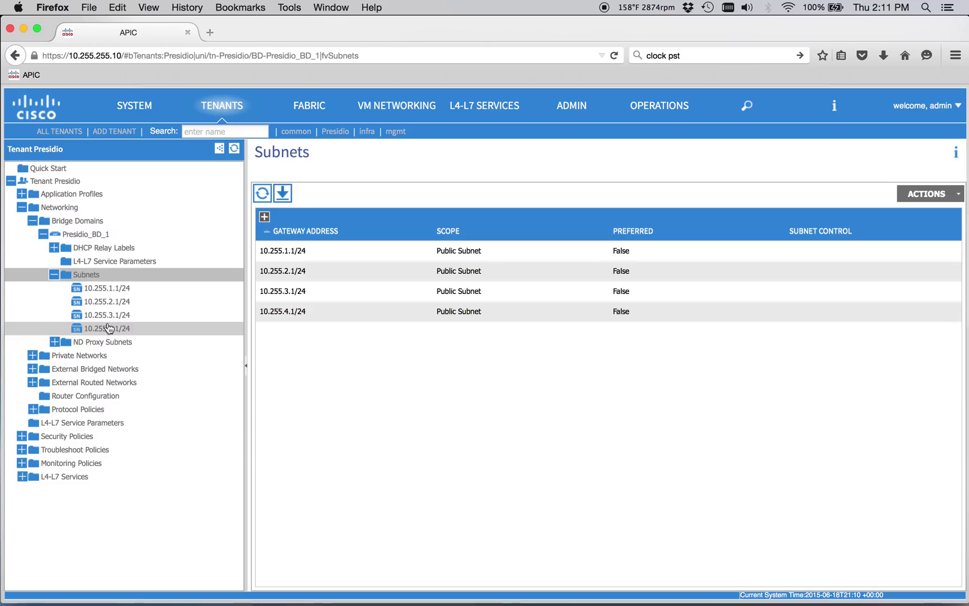
Switch to iTerm and review 'sh ip bgp su' for neighbor 10.255.253.2 in AS 65534, session up
key(Cmd+Tab)
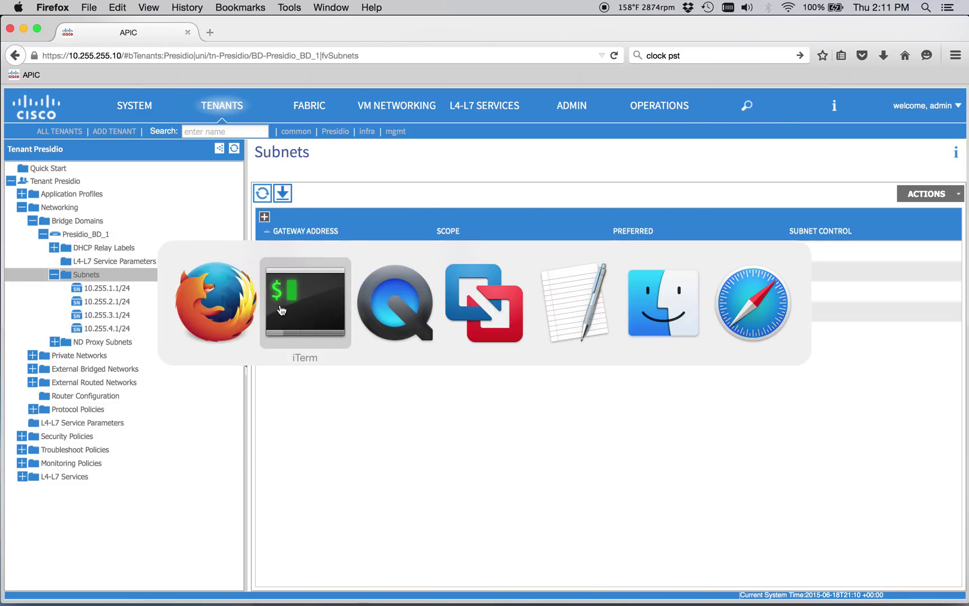
click(304, 302)
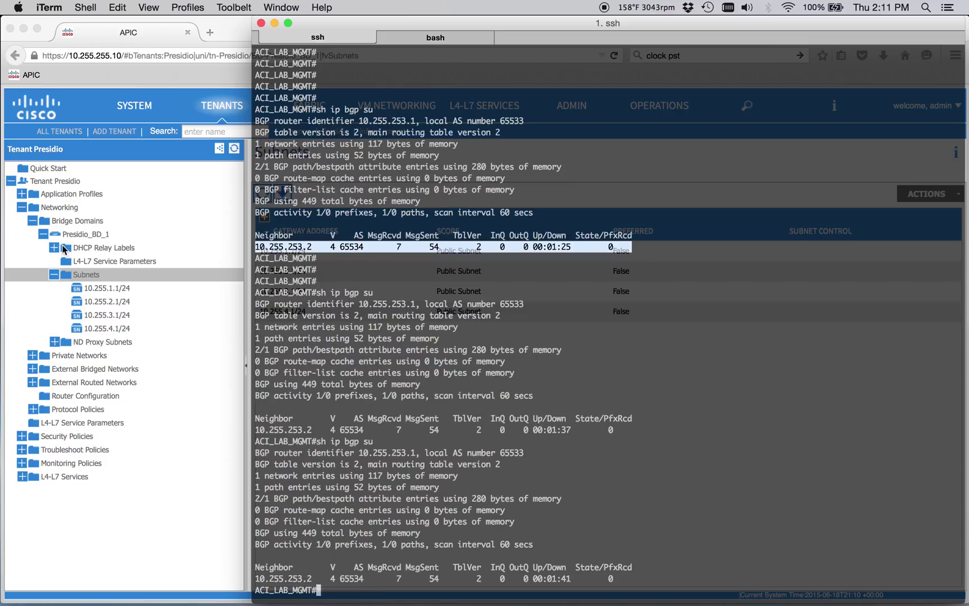
mouse_move(63, 250)
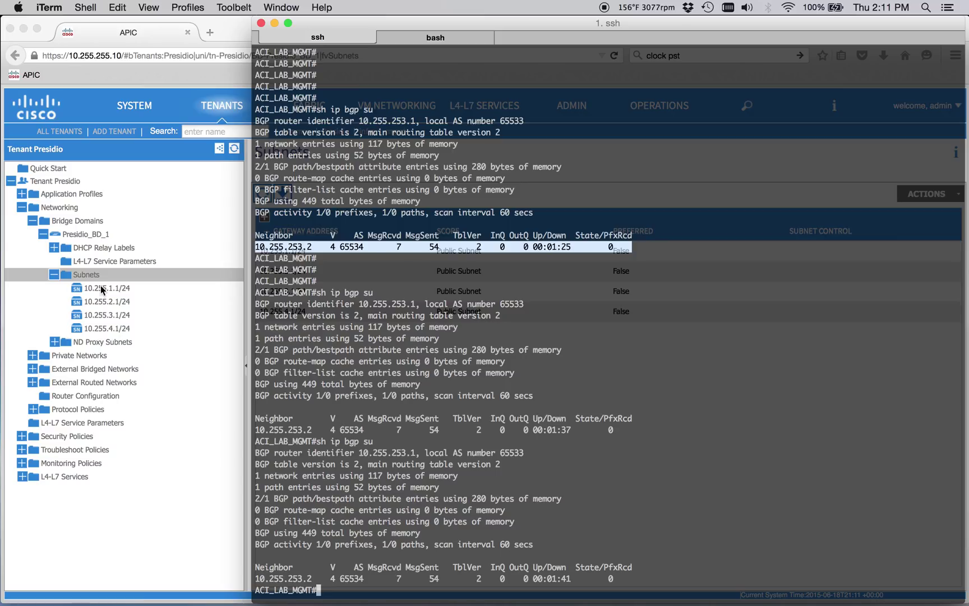
mouse_move(604, 9)
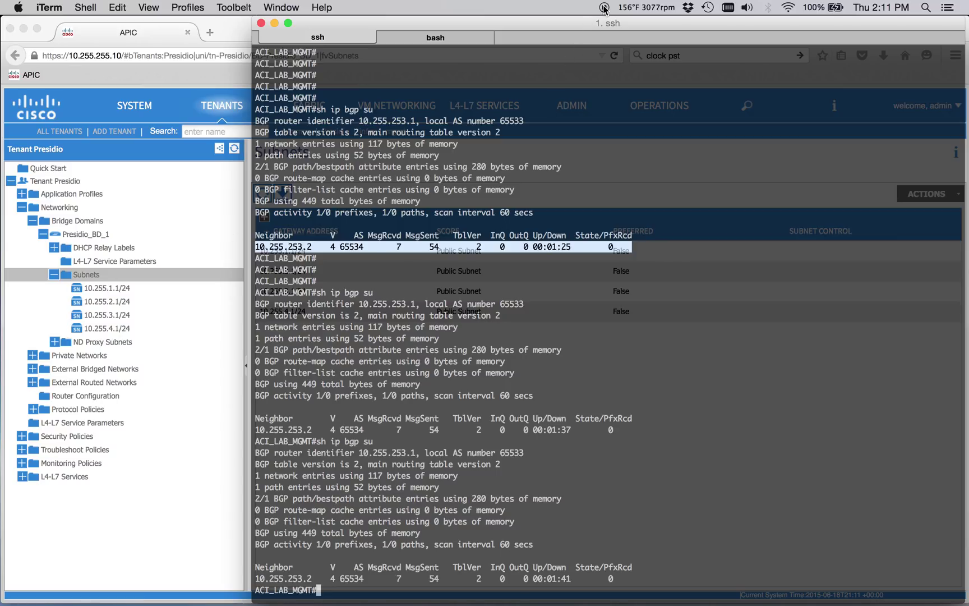